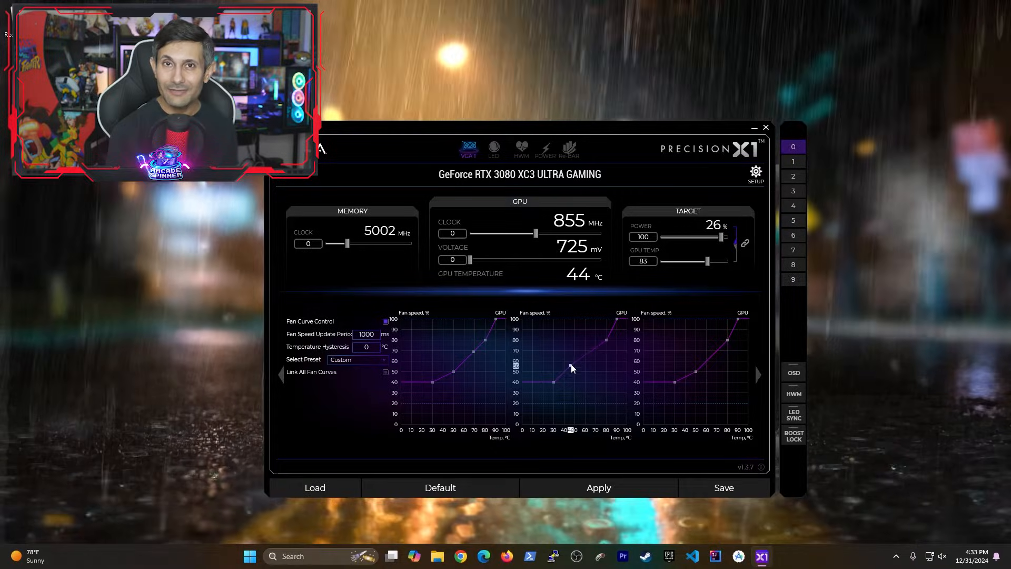
Assign Ctrl+F2 as the profile 2 hotkey in the setup page
left_click(755, 172)
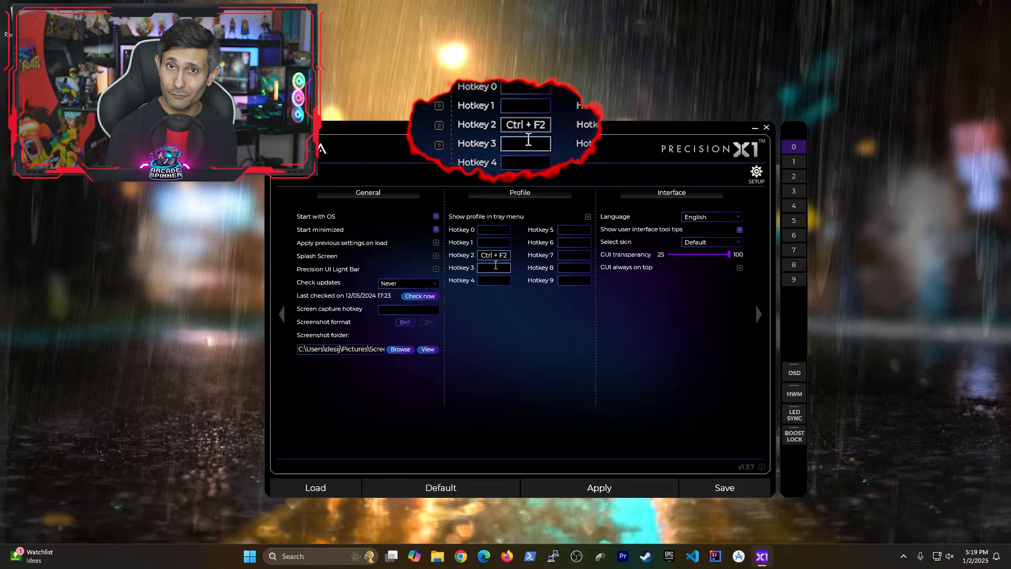
mouse_move(524, 272)
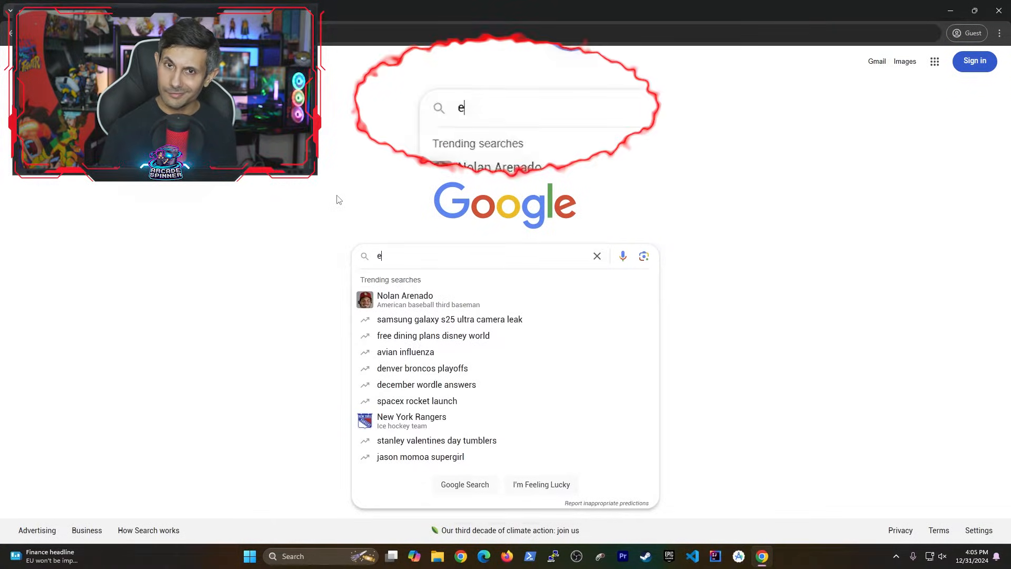
Navigate Chrome to evga.com/precisionx1, the Precision X1 download page
type("vga precision")
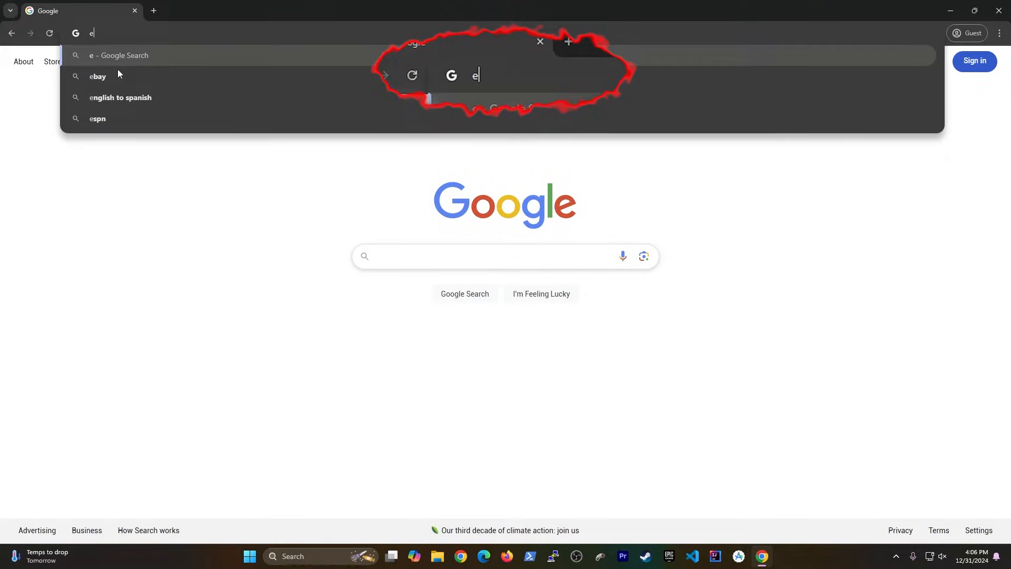
type("vga.com/pre")
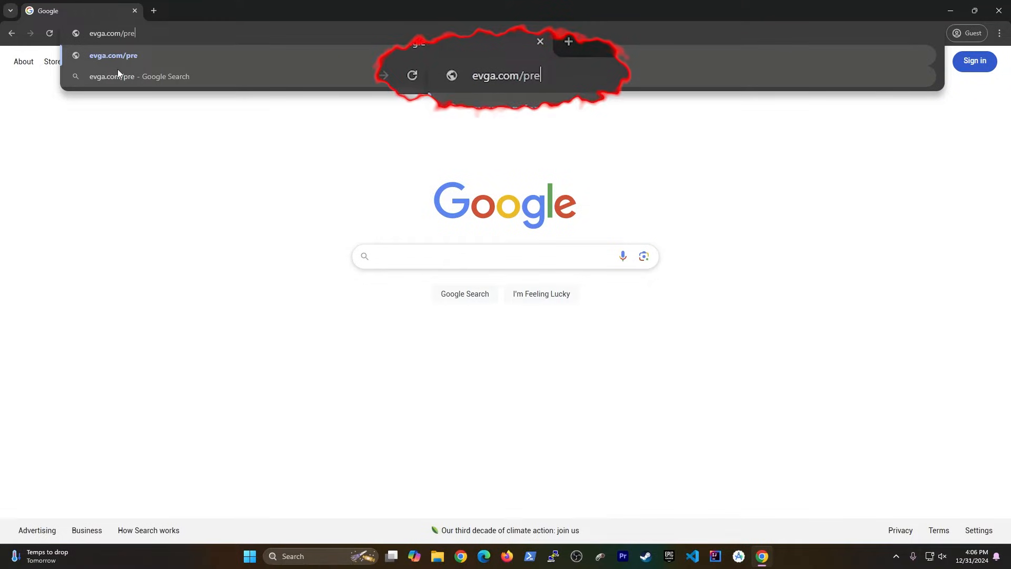
type("cisionx1")
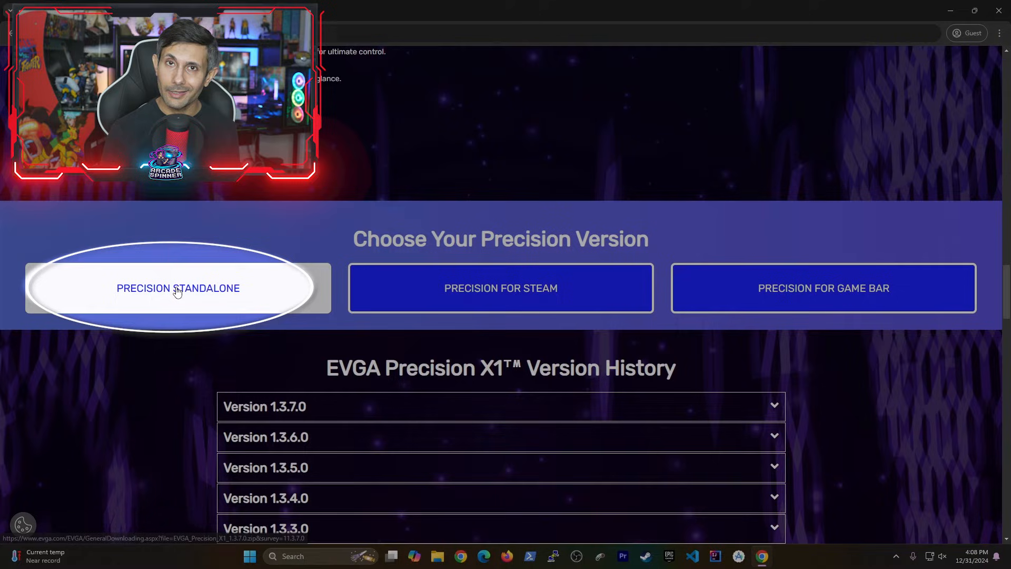
Download the standalone Precision X1 zip and launch EVGA_Precision X1_1.3.7.0.exe from the archive
left_click(178, 288)
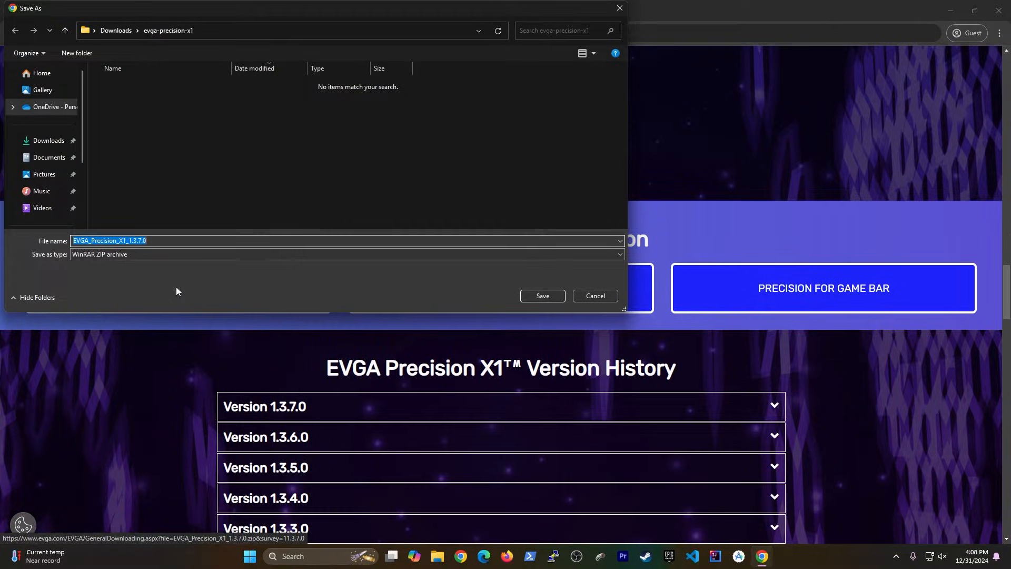
mouse_move(452, 303)
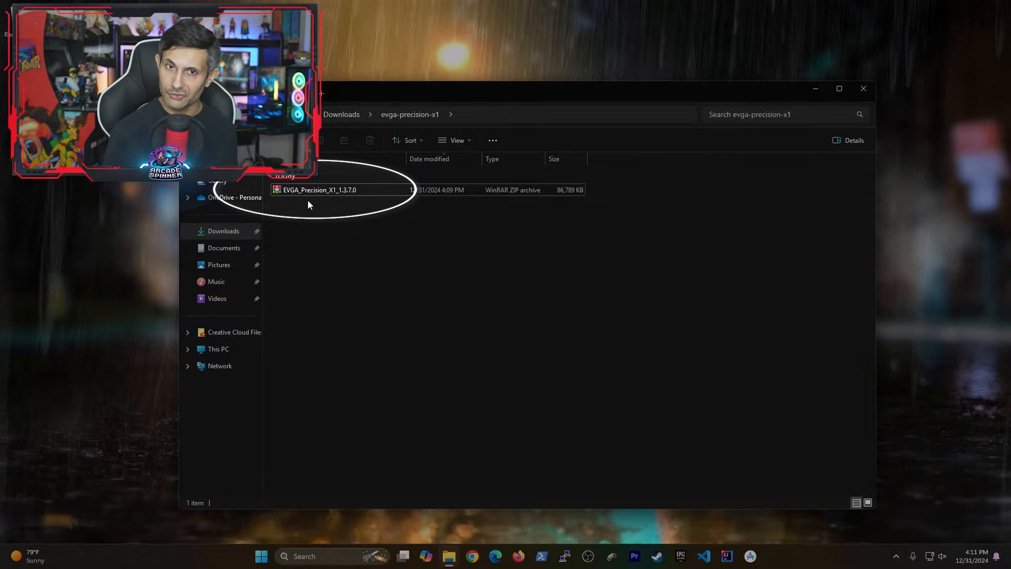
double_click(319, 190)
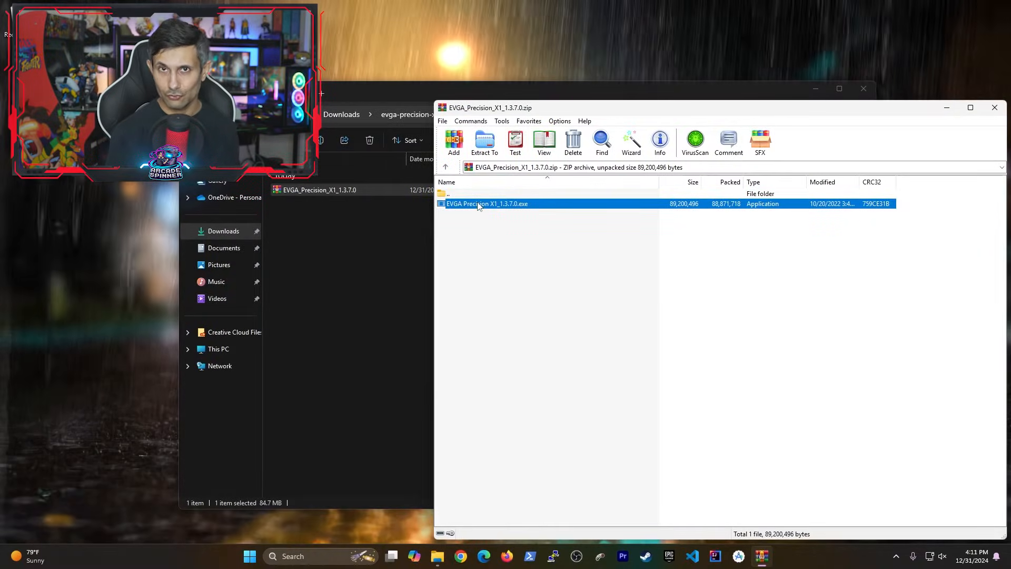
double_click(486, 203)
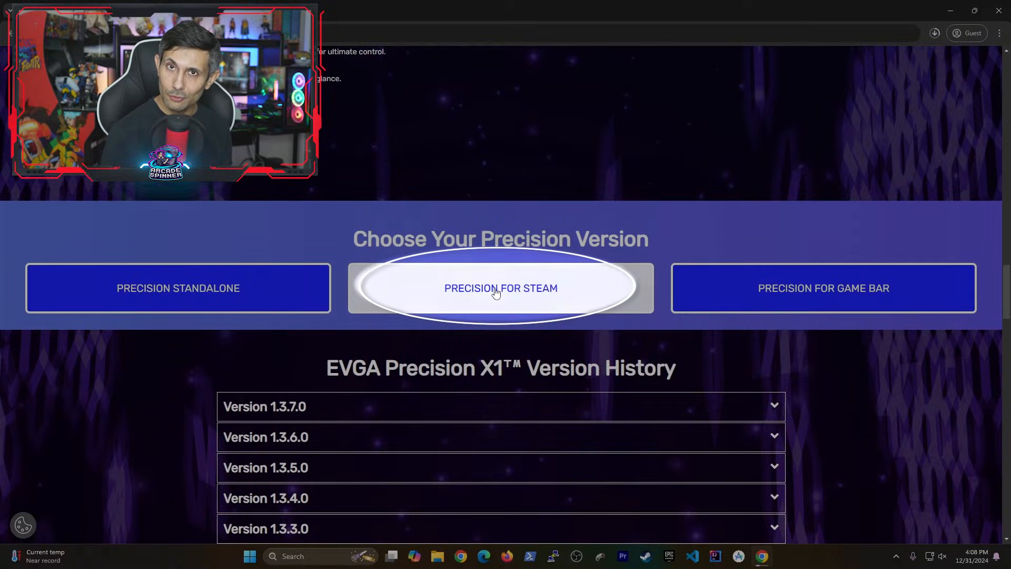
View the Precision for Steam version on the download page
left_click(500, 288)
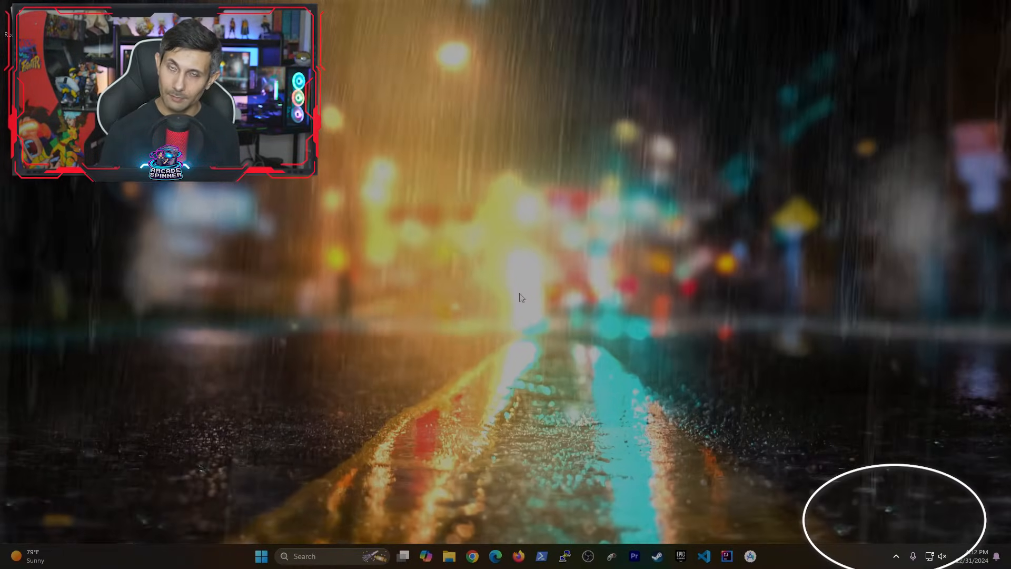
Show the background apps in the system tray to reach the installed Precision X1
left_click(896, 556)
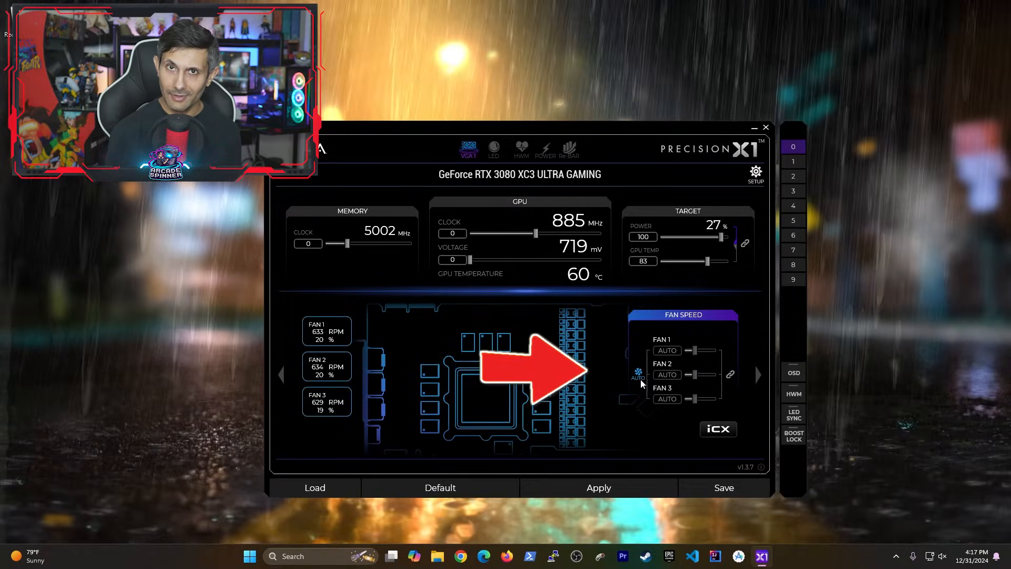
Switch the fans off AUTO and apply 20% to all three fans
left_click(639, 378)
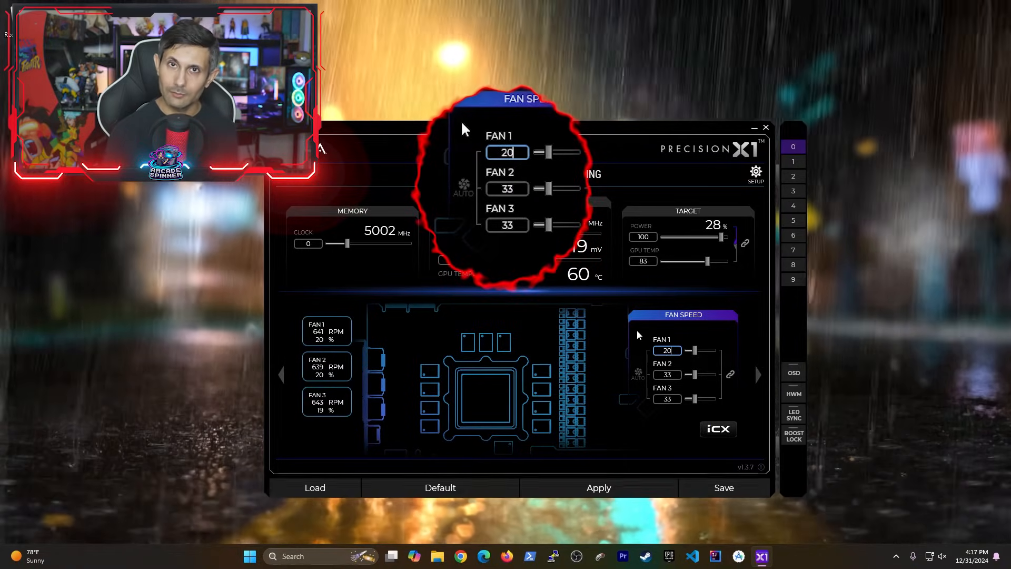
left_click(599, 487)
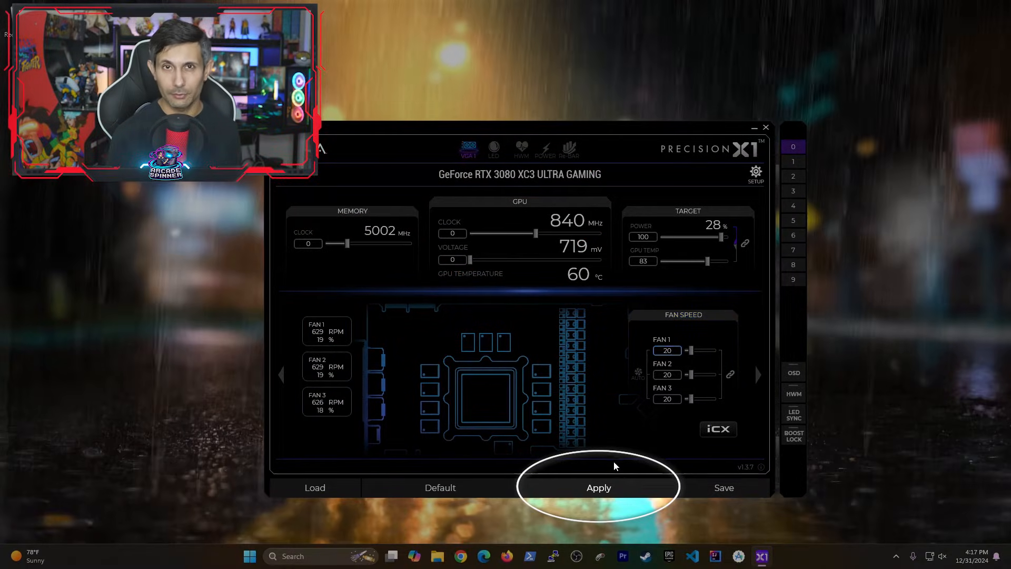
left_click(598, 486)
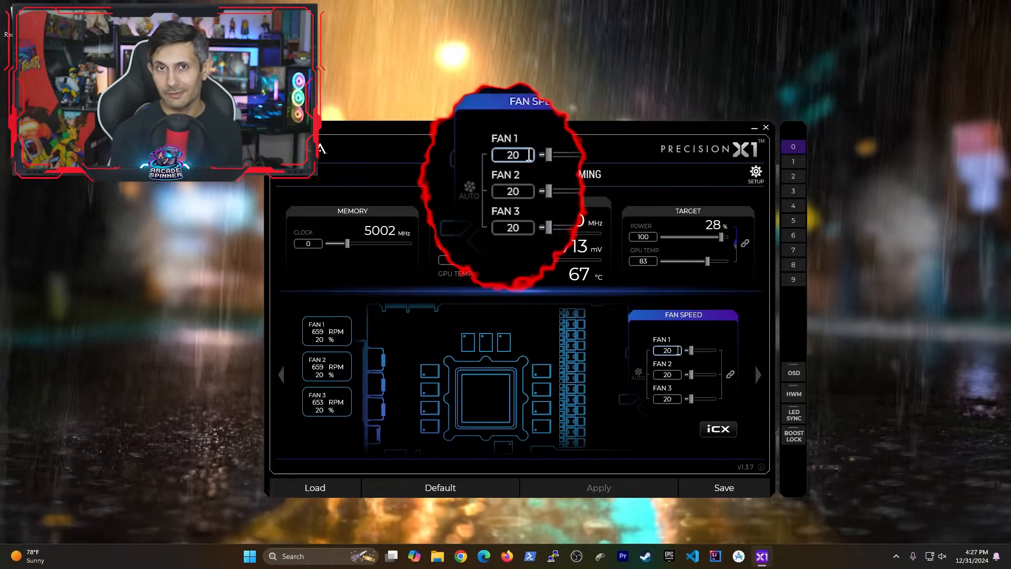
Unlink the fans and set fans 1–3 to 20, 30 and 40 percent
left_click(513, 191)
type("30")
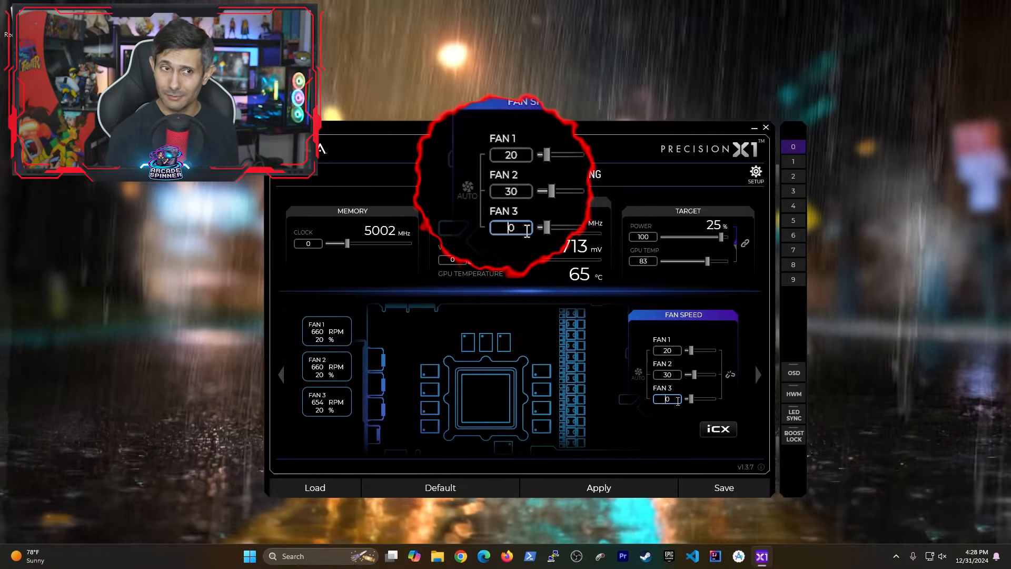
left_click(598, 487)
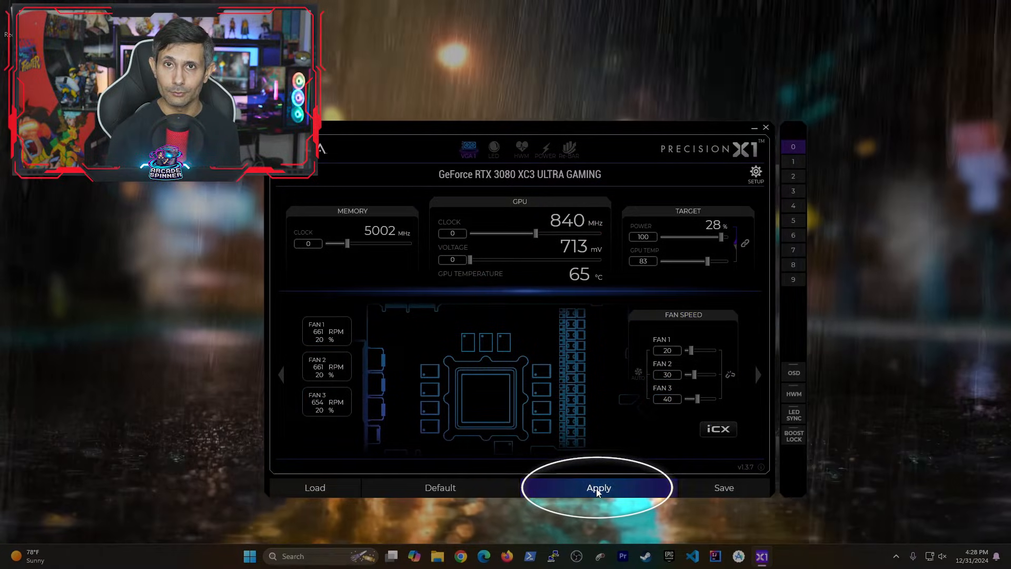
Apply the manual fan speeds, browse profile slots, then load profile 0
left_click(599, 487)
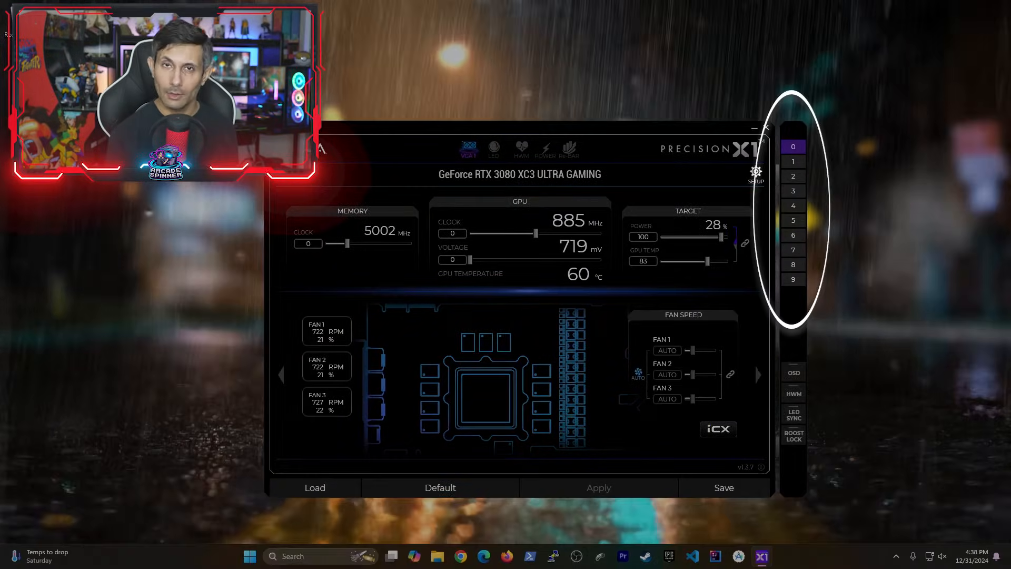
left_click(793, 191)
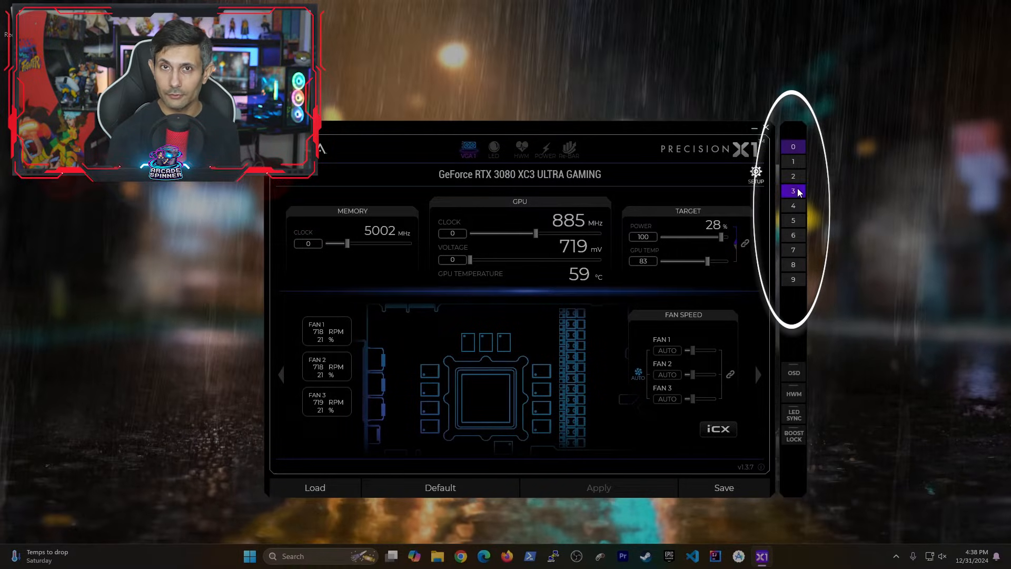
left_click(794, 205)
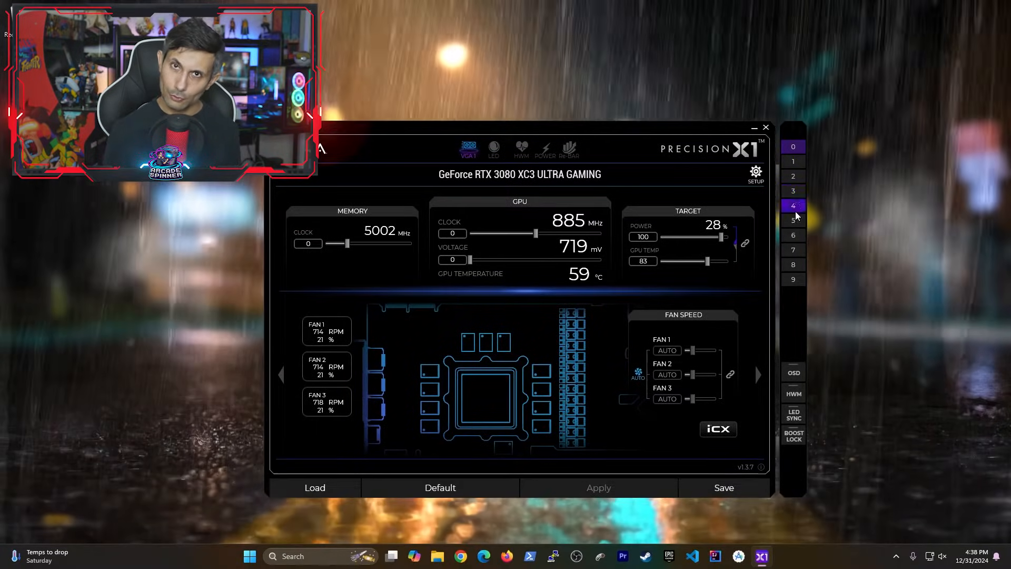
mouse_move(794, 278)
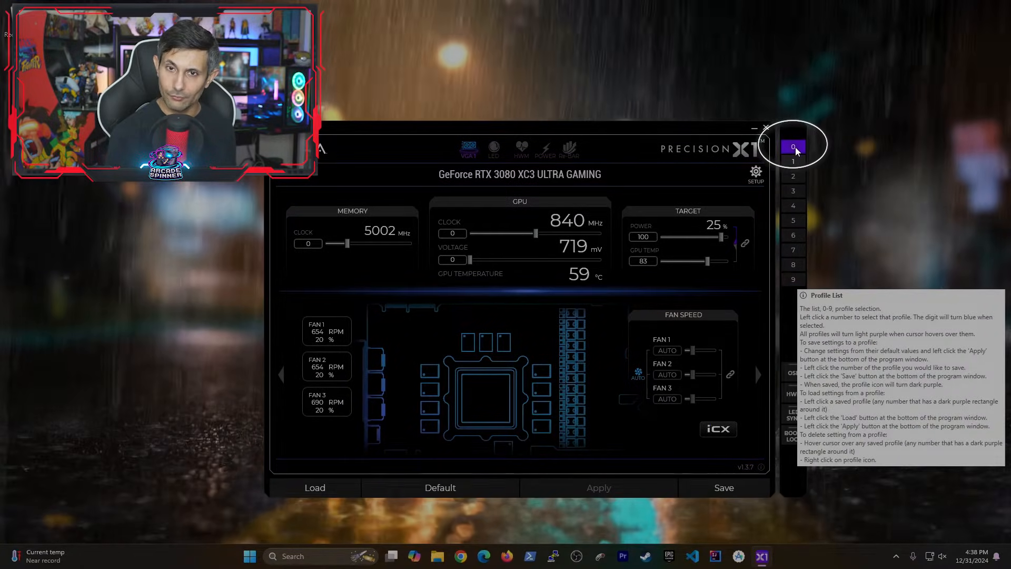
left_click(315, 487)
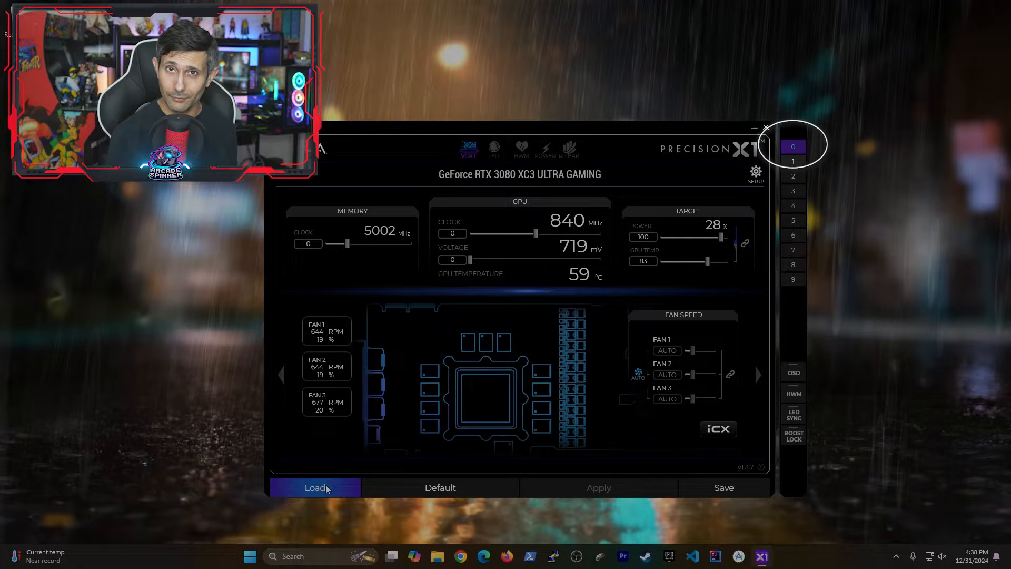
left_click(315, 487)
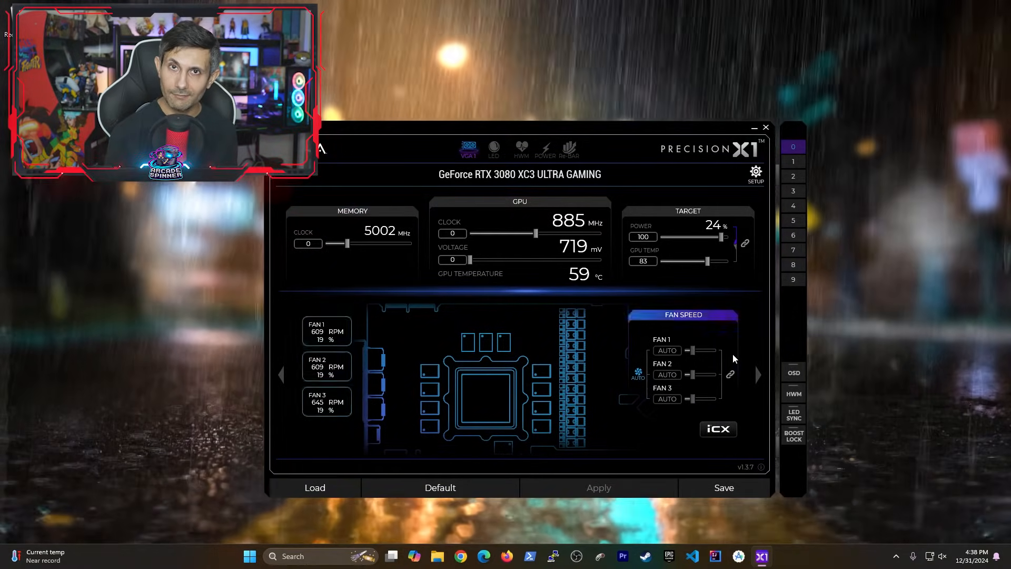
mouse_move(794, 161)
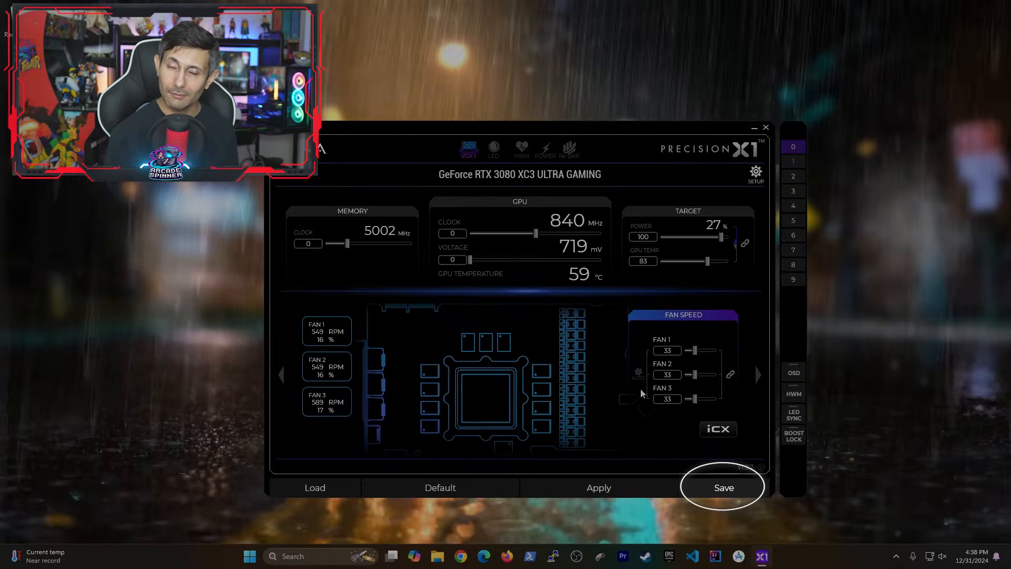
mouse_move(723, 488)
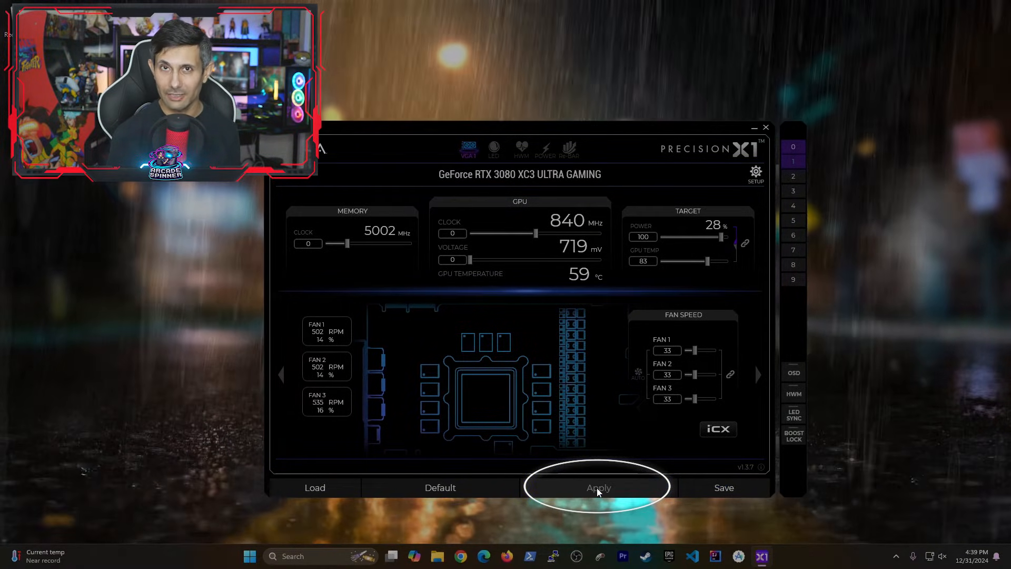
Save the fan settings as profile 1, then load profile 0's automatic fan speeds
left_click(599, 487)
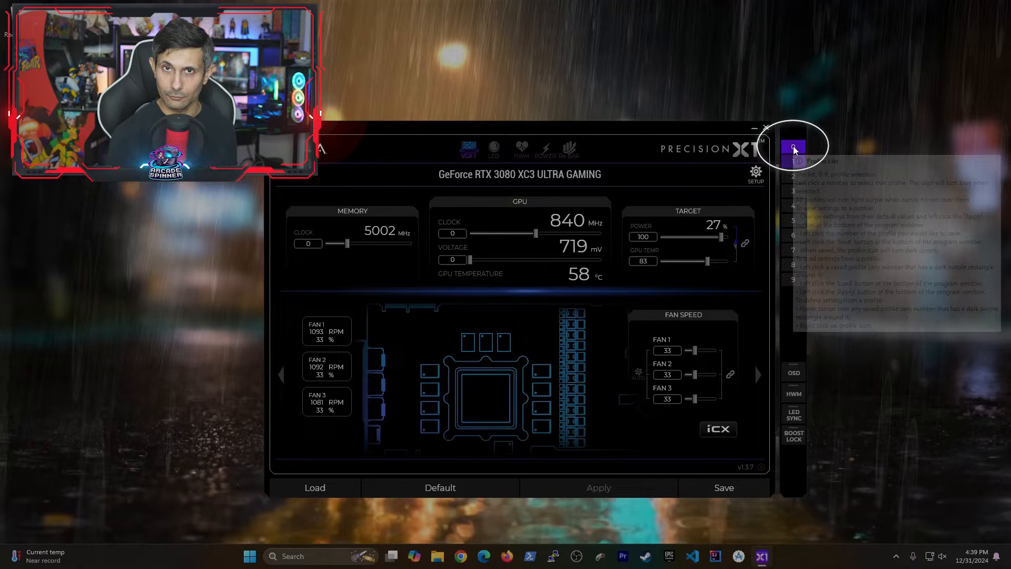
left_click(314, 487)
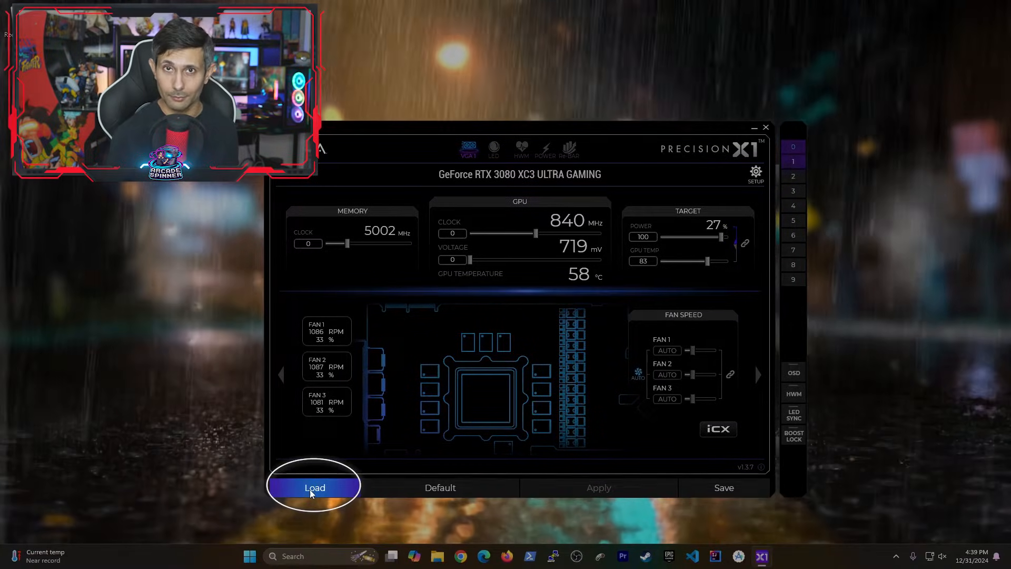
left_click(315, 487)
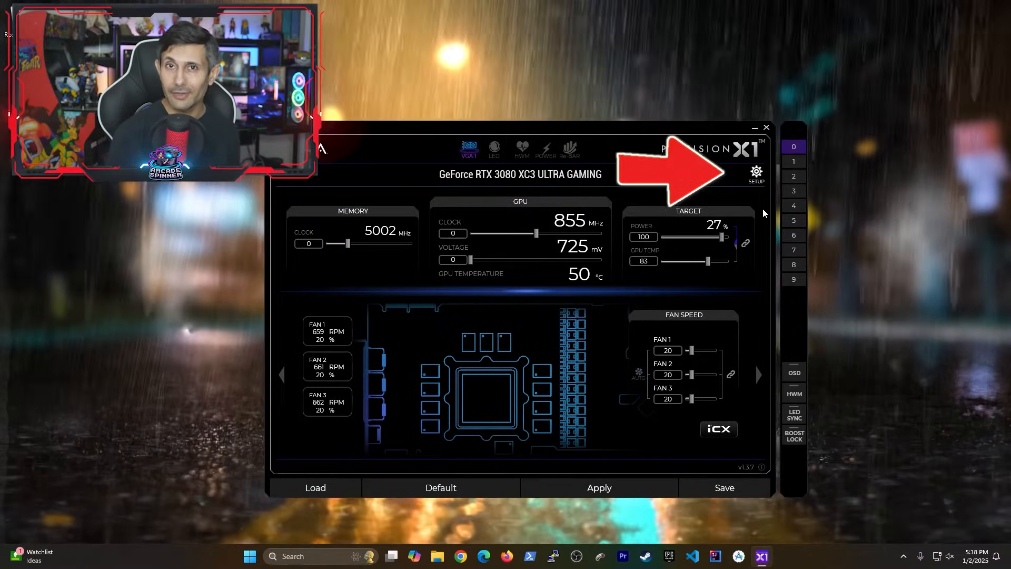
mouse_move(757, 172)
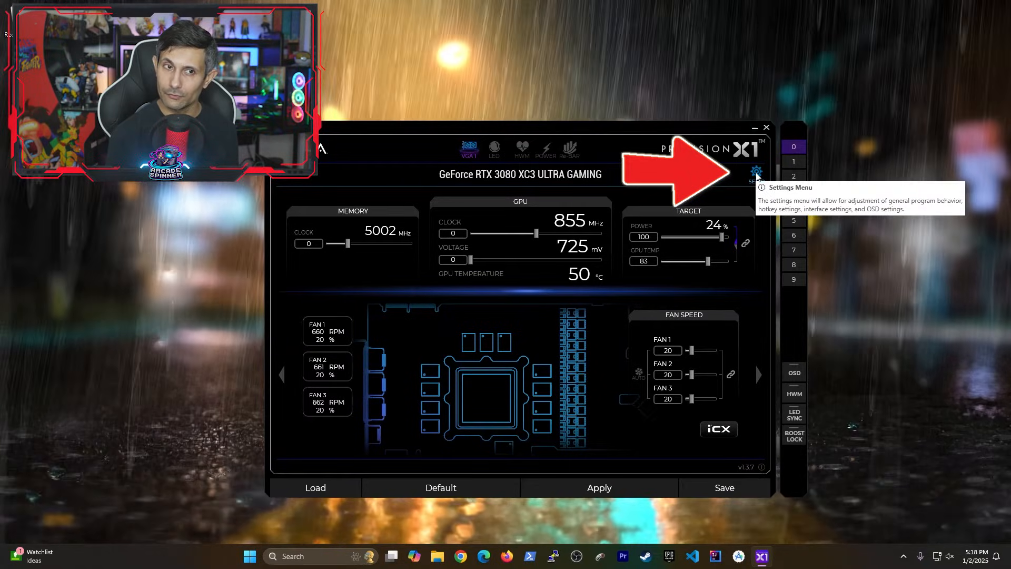
Review the setup page with hotkeys for profiles 2 and 3, then go to the fan curve page
left_click(756, 171)
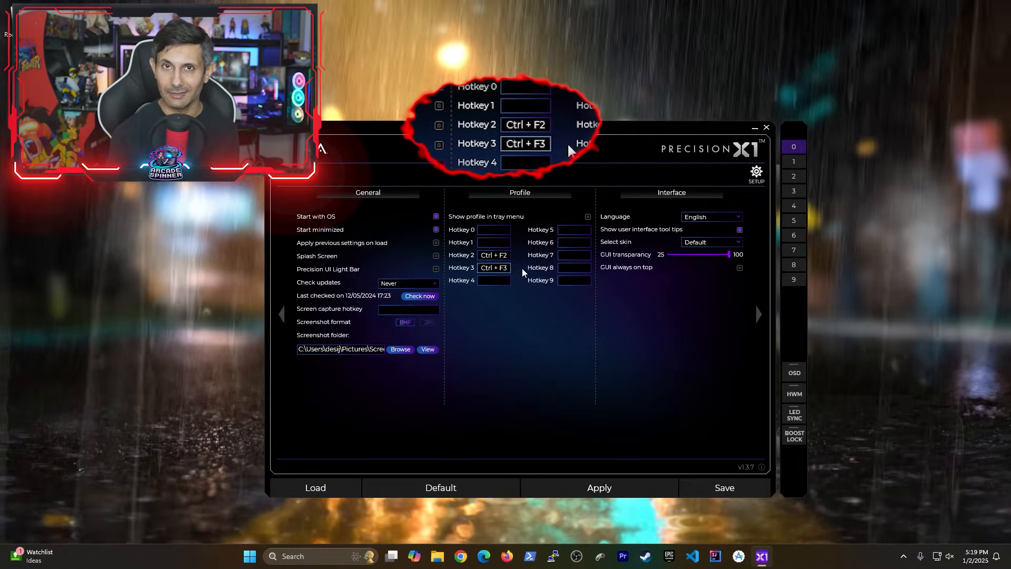
left_click(469, 149)
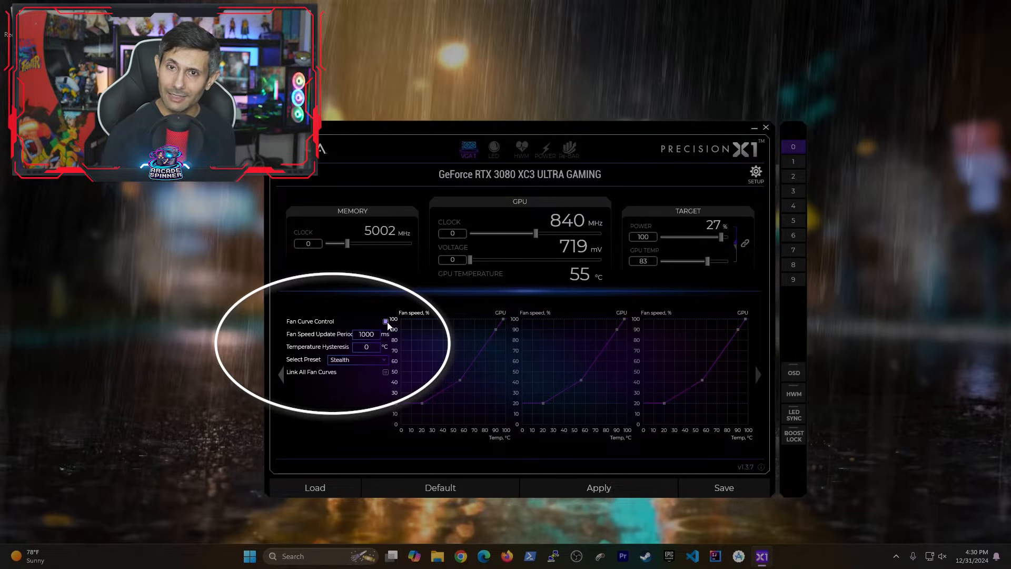
Apply the Aggressive fan curve preset to all three fans, starting at 40 percent
left_click(357, 361)
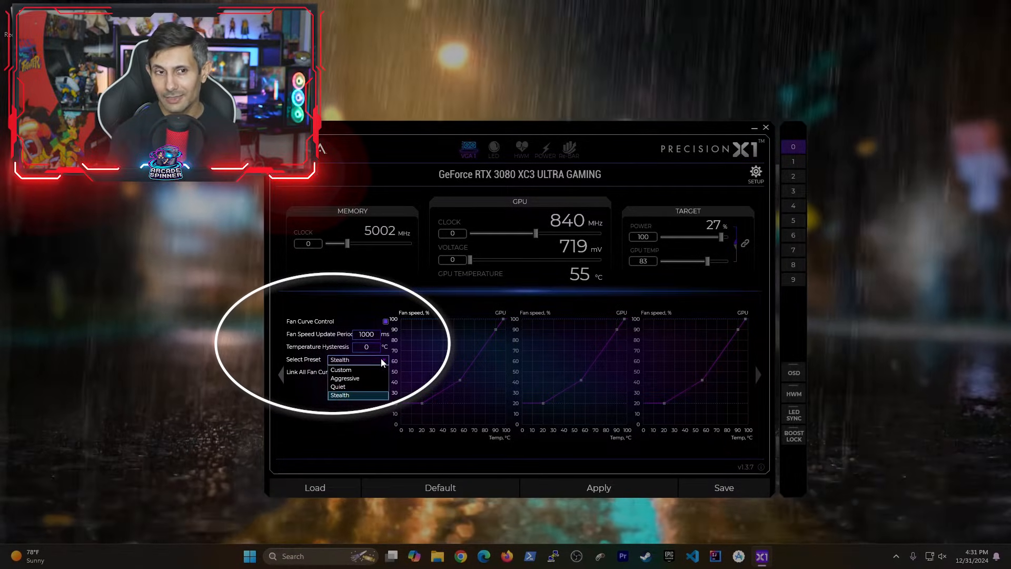
left_click(346, 378)
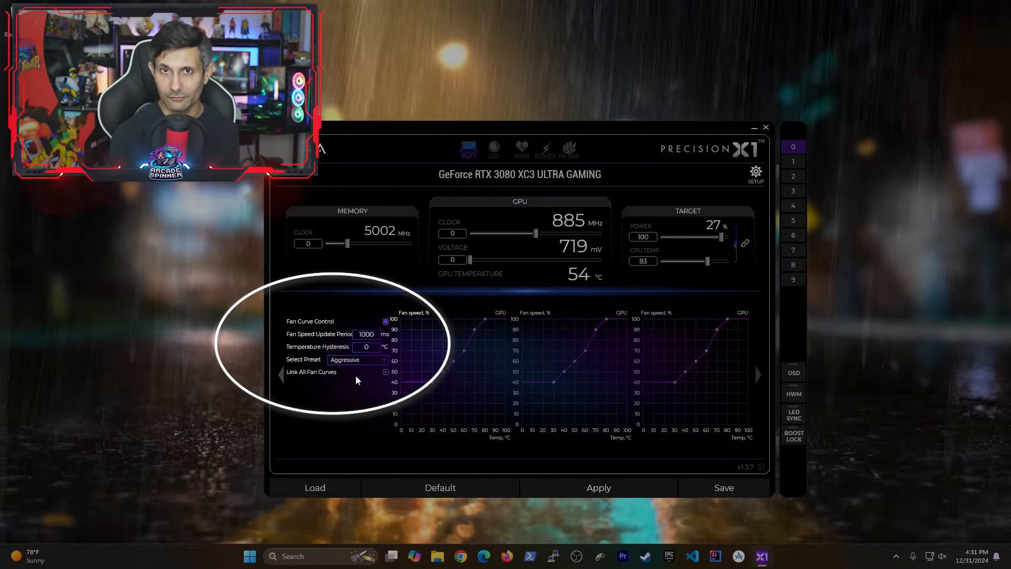
left_click(598, 488)
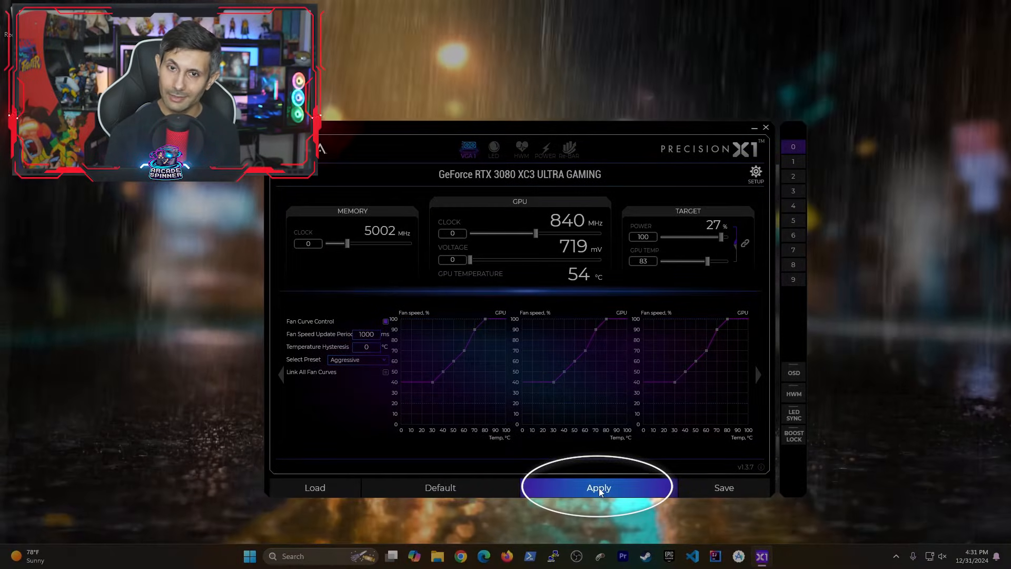
left_click(599, 487)
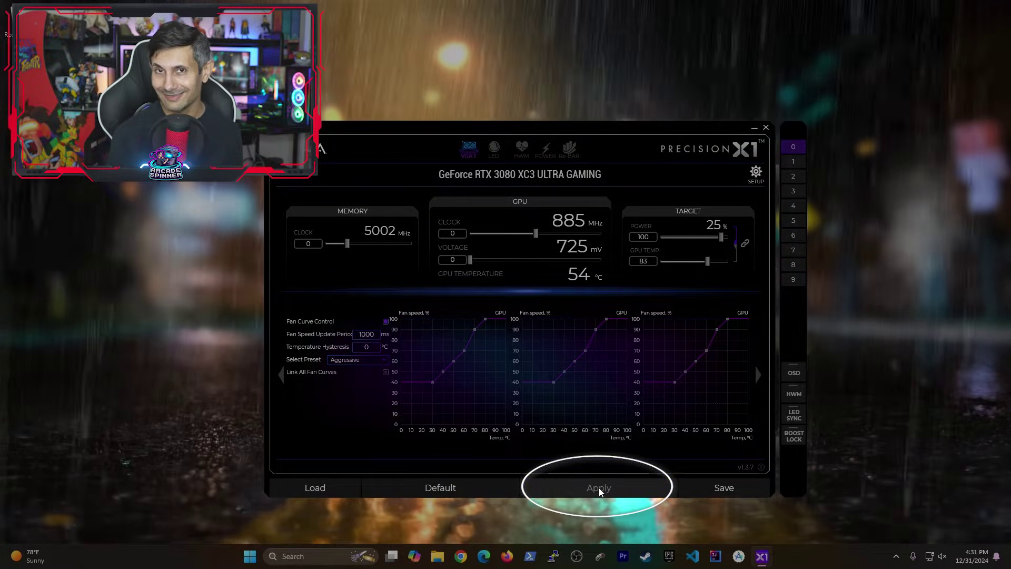
left_click(598, 487)
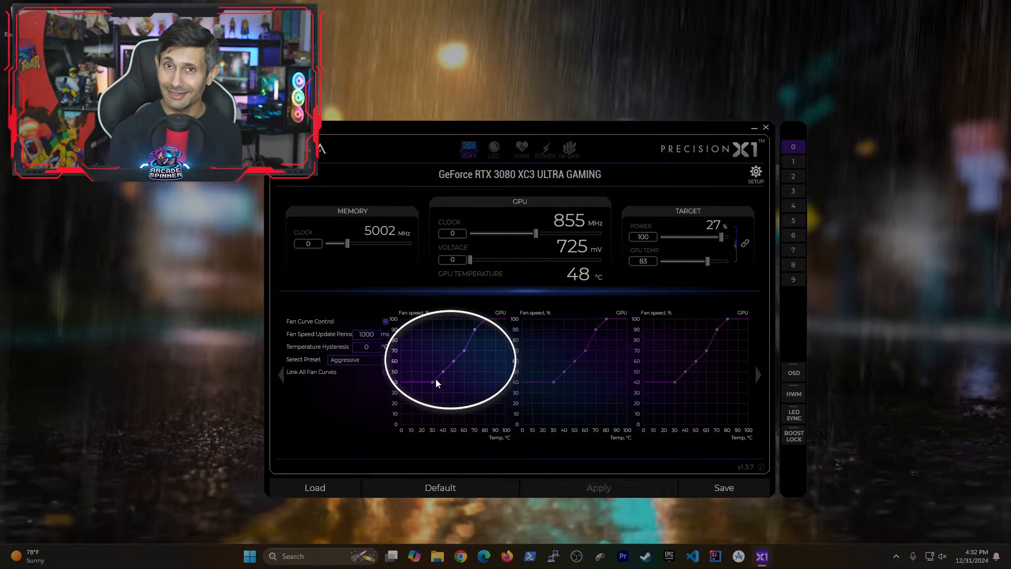
mouse_move(452, 369)
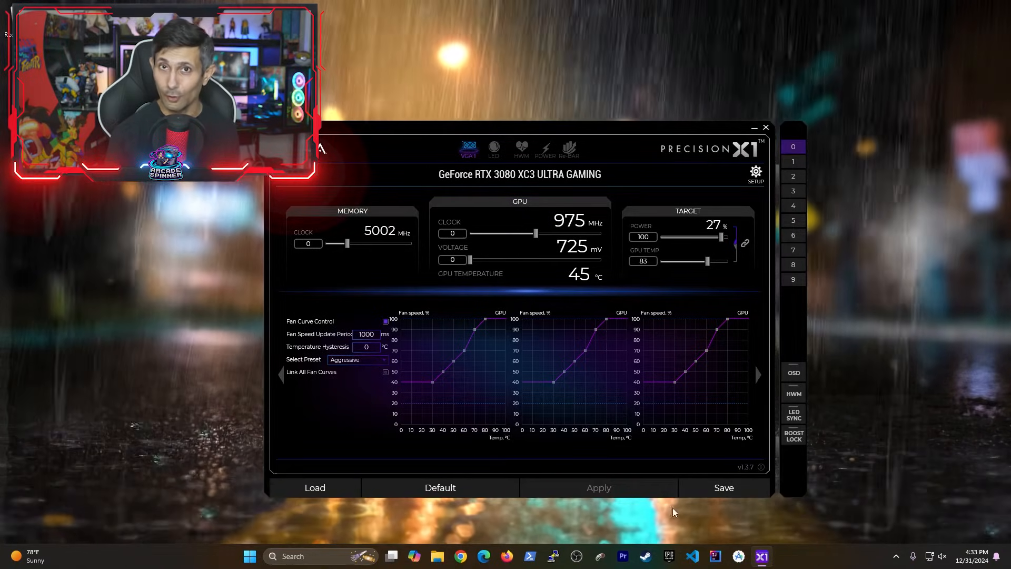
Choose the Custom fan curve preset with per-fan points, then load a saved profile
left_click(357, 360)
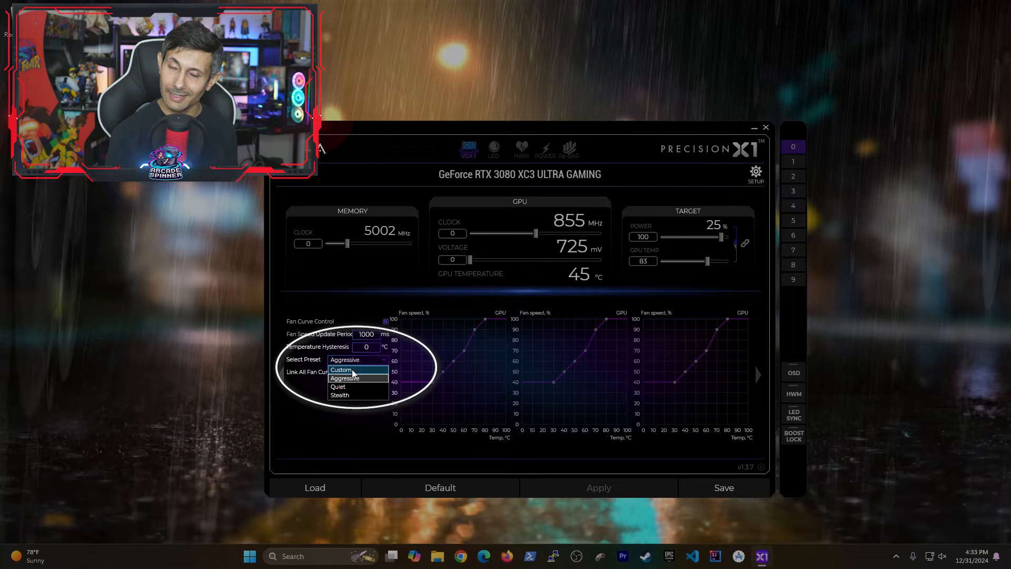
left_click(341, 369)
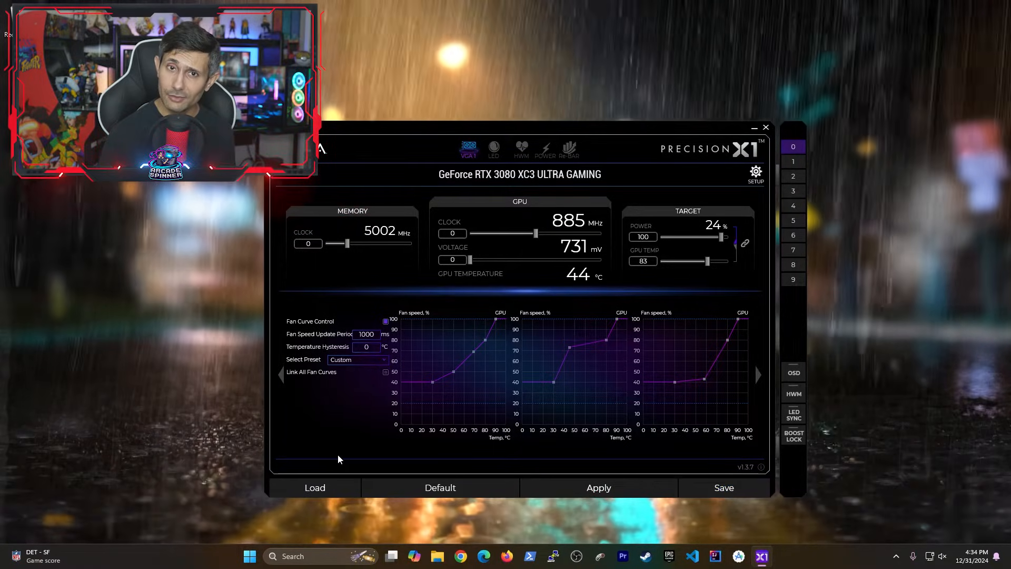
left_click(315, 488)
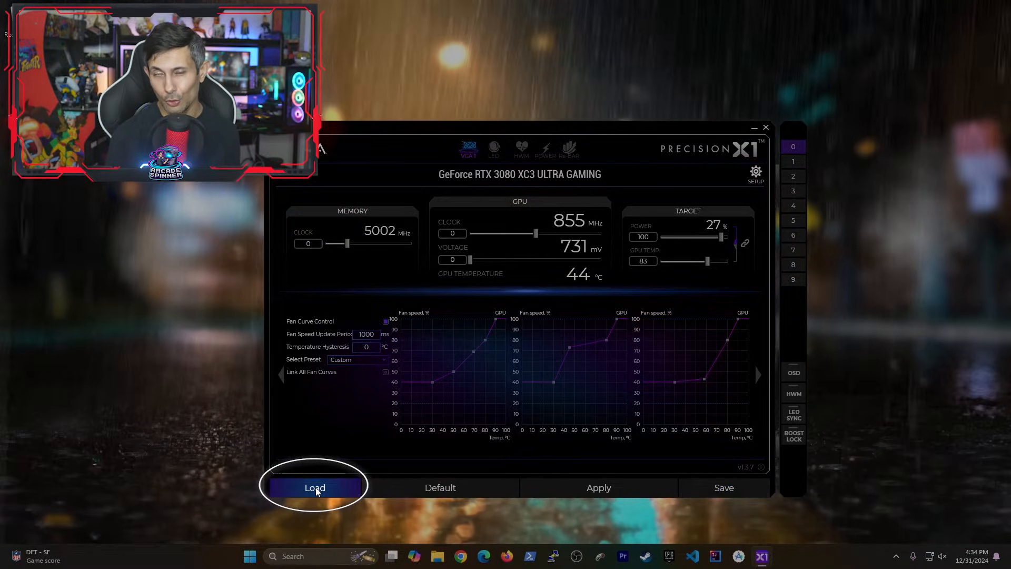
left_click(315, 488)
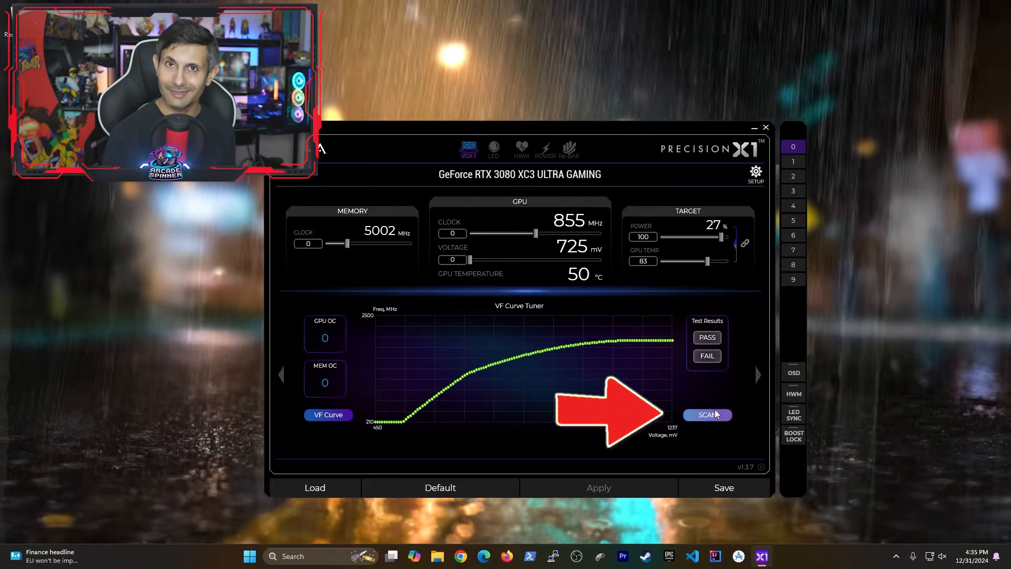
Start the VF Curve Tuner OC scan, dismiss its dialog, then move to the LED lighting page
left_click(707, 415)
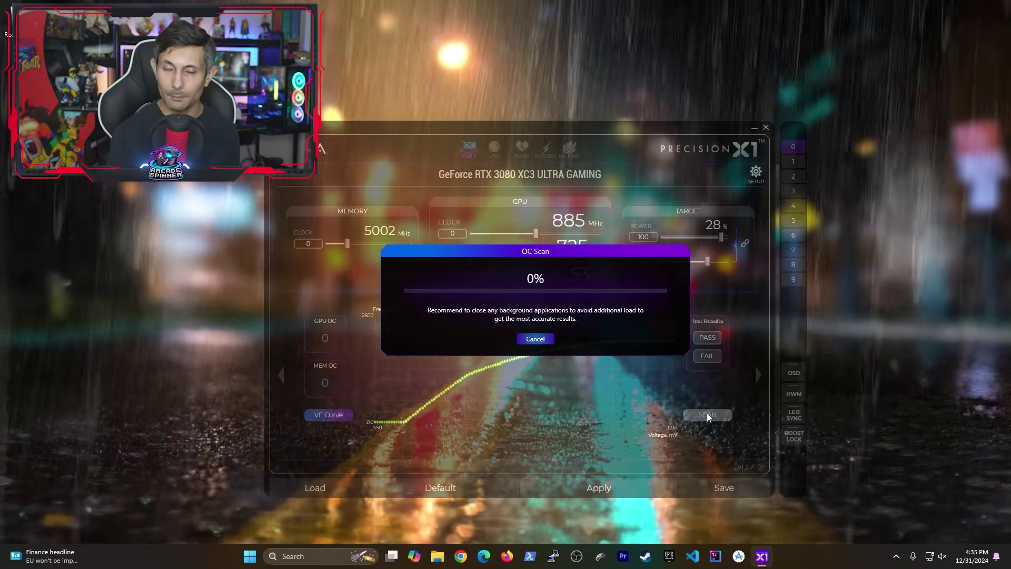
left_click(535, 338)
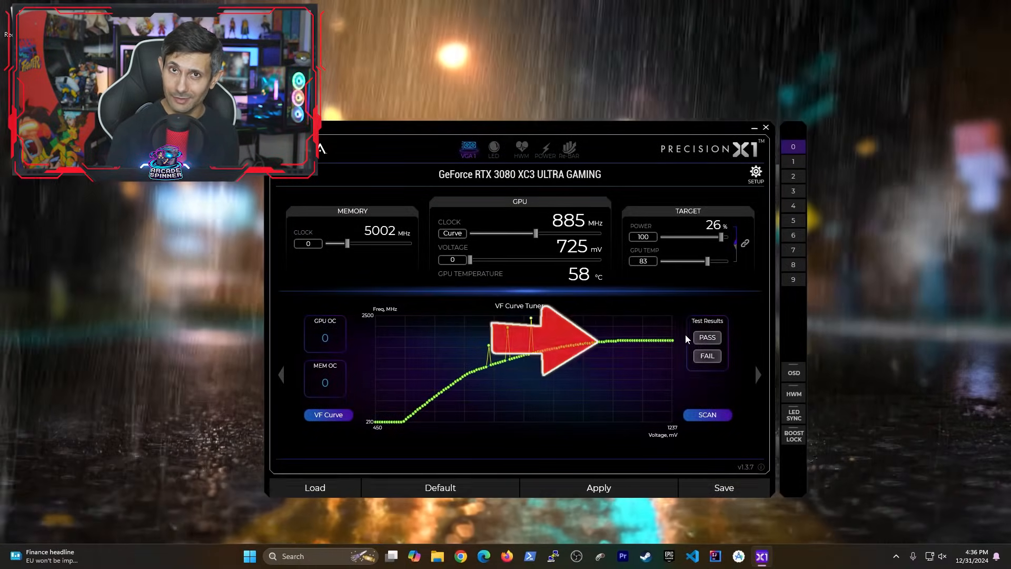
mouse_move(707, 337)
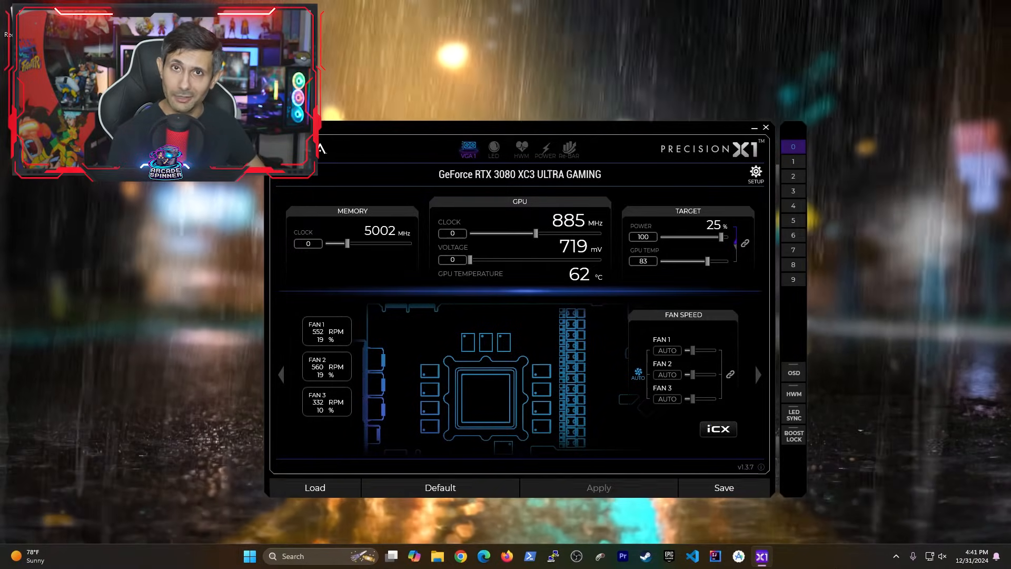
left_click(493, 148)
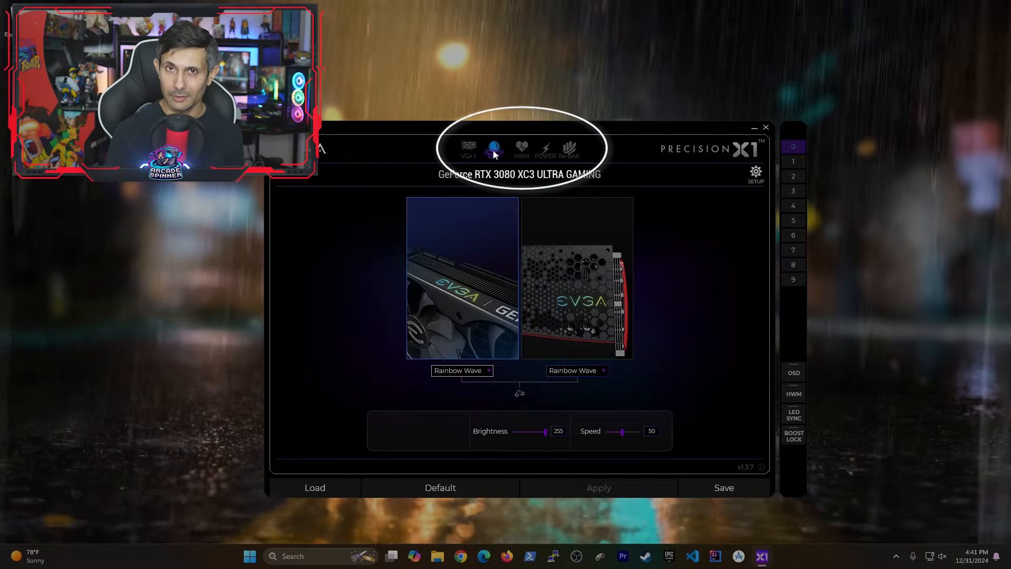